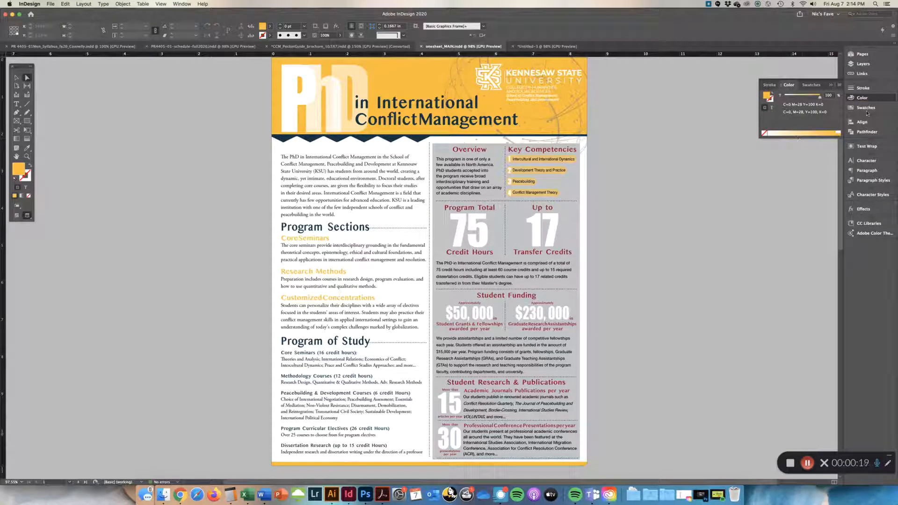
- Collapse the Stroke/Color/Swatches panel group back into the right dock
left_click(809, 85)
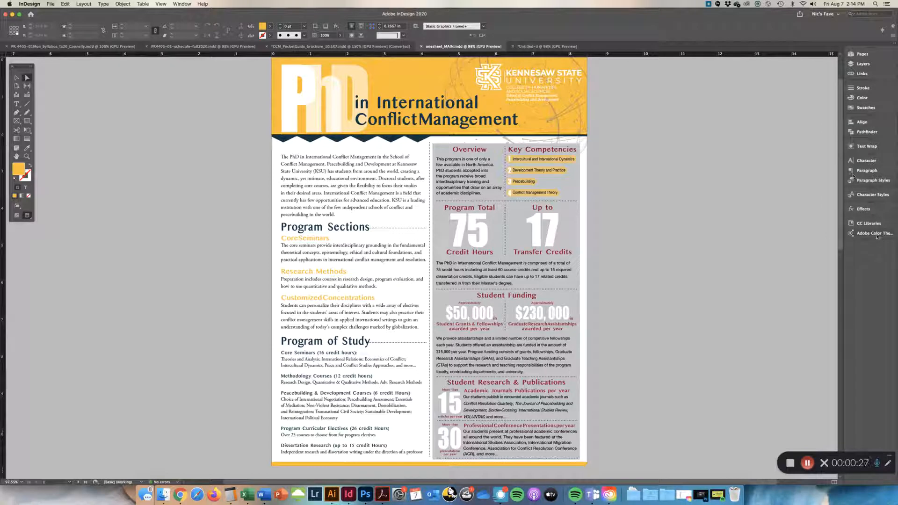
mouse_move(875, 233)
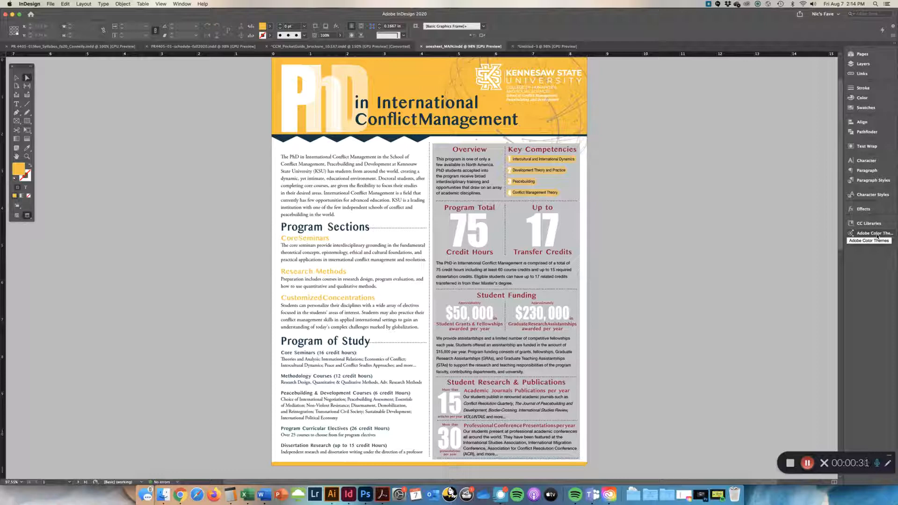
mouse_move(851, 233)
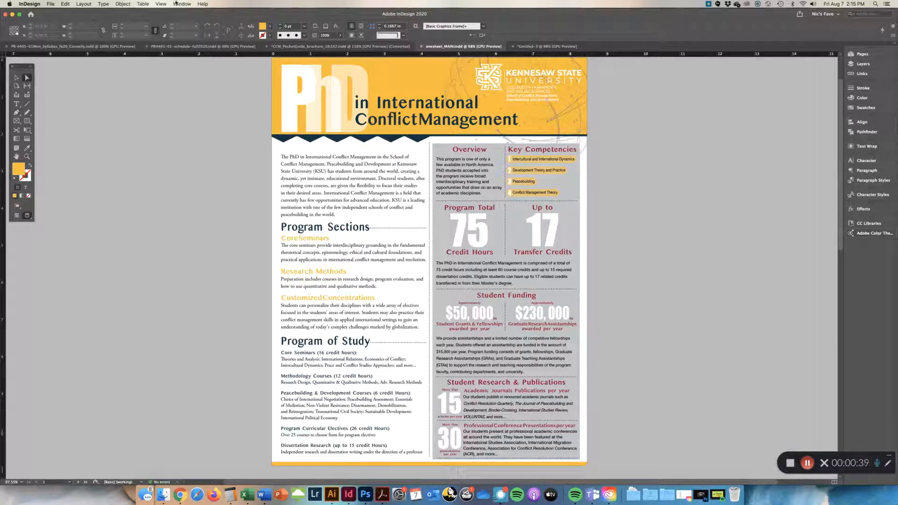
- Show the Adobe Color Themes panel via Window > Color
left_click(181, 4)
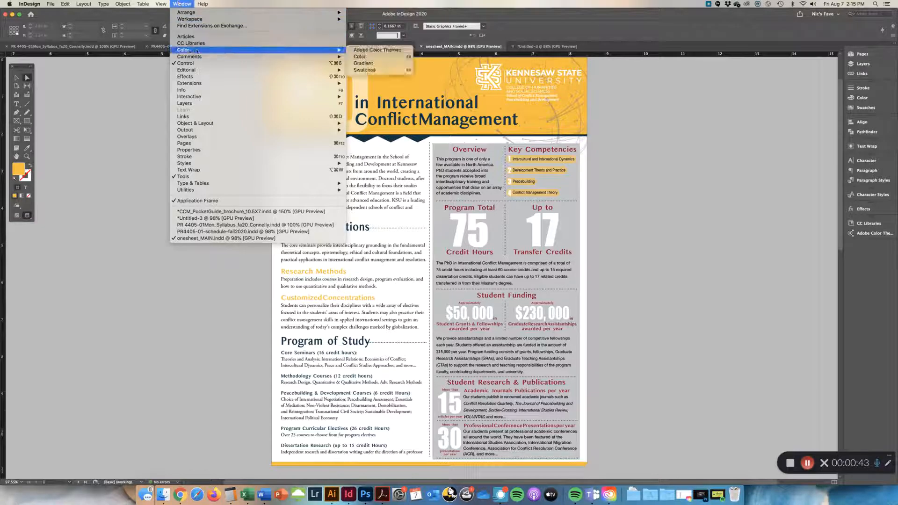
mouse_move(377, 49)
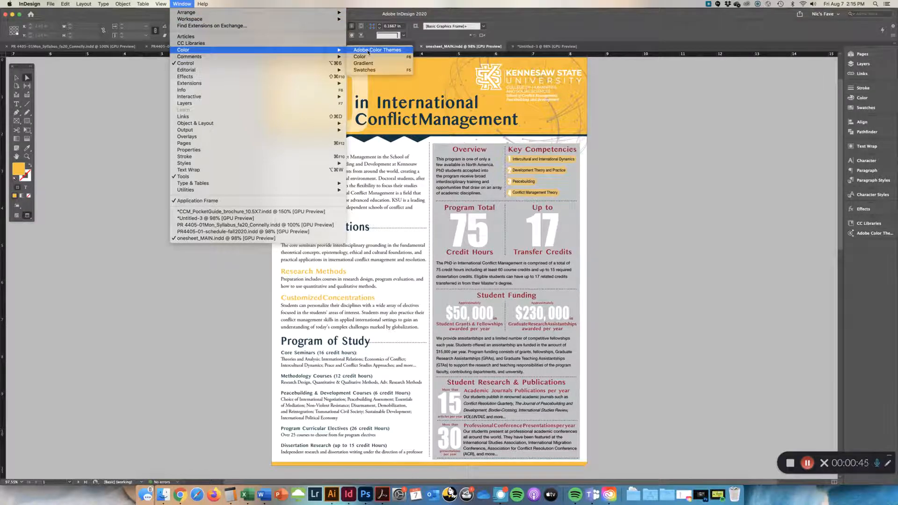
left_click(377, 49)
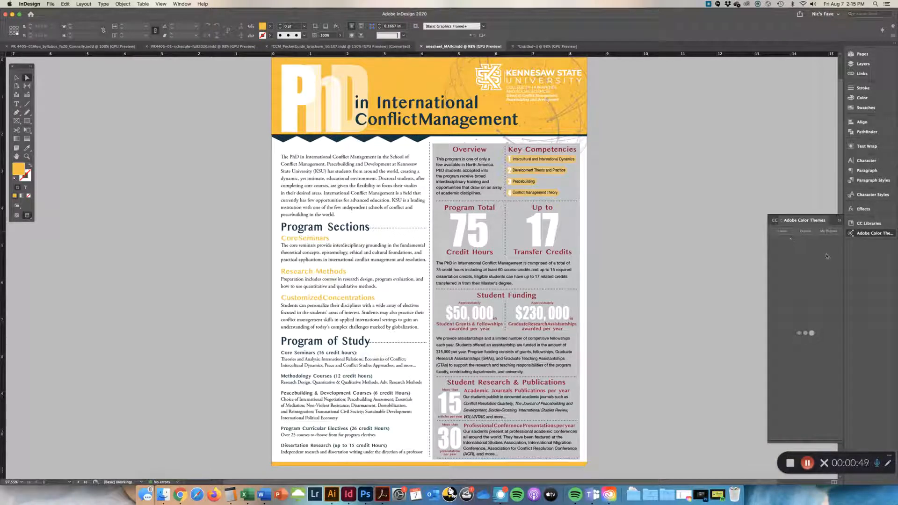
- On the Create tab, cycle colour harmony rules until a yellow-orange-red five-colour theme appears
left_click(782, 231)
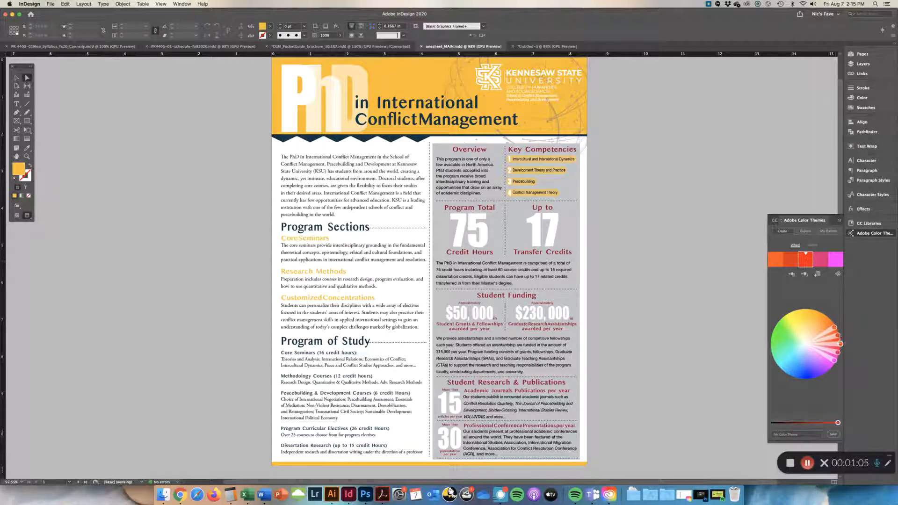
left_click(837, 274)
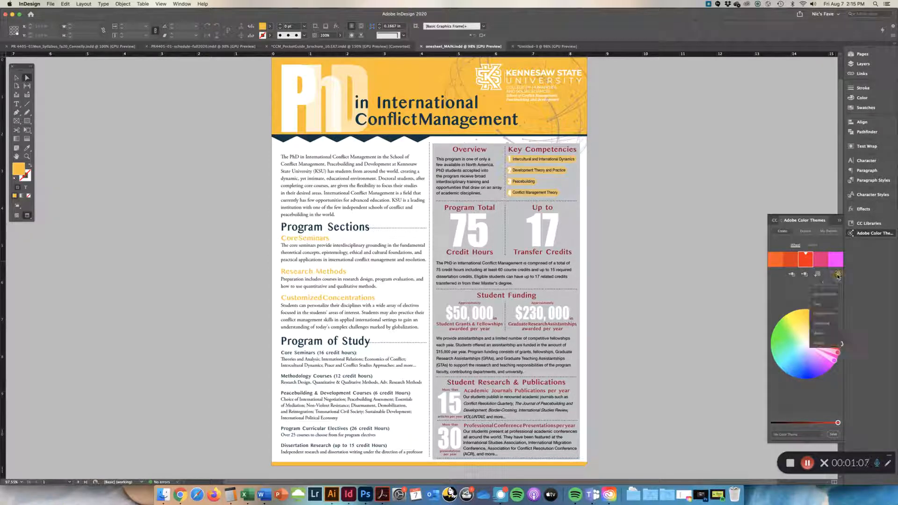
left_click(837, 274)
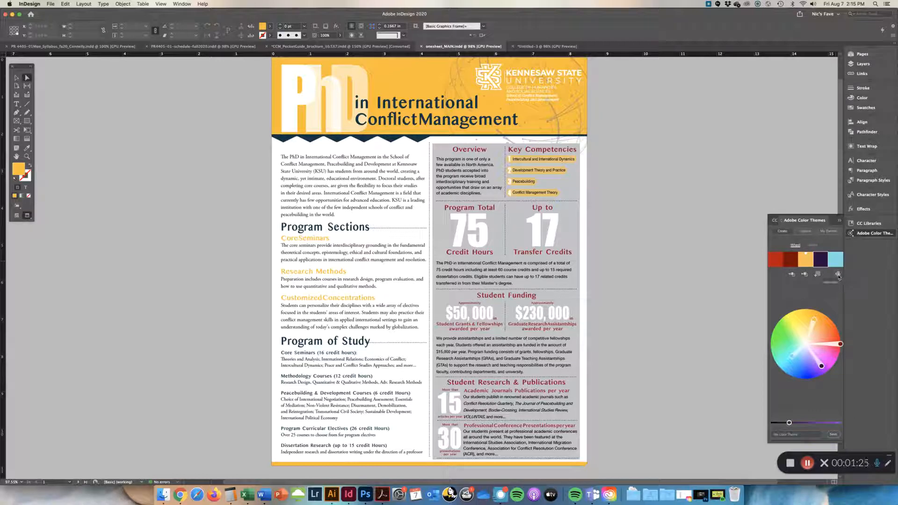
left_click(838, 274)
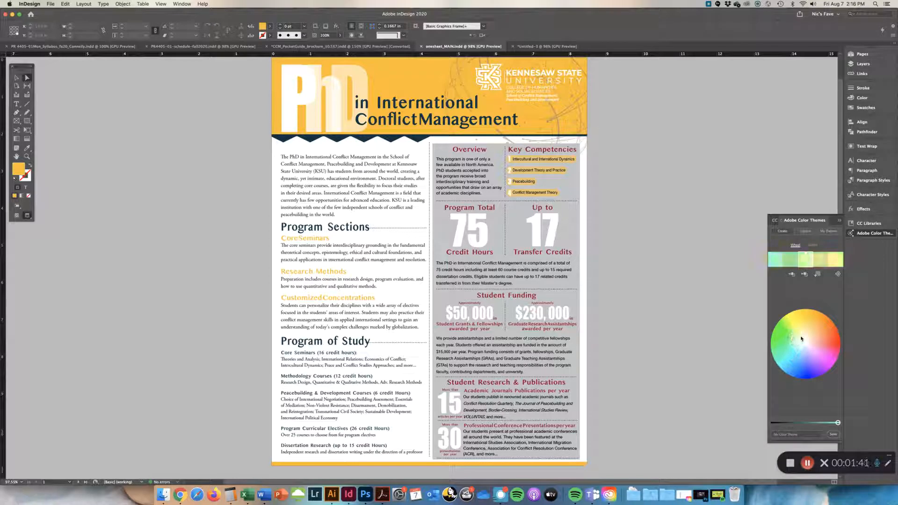
left_click(827, 335)
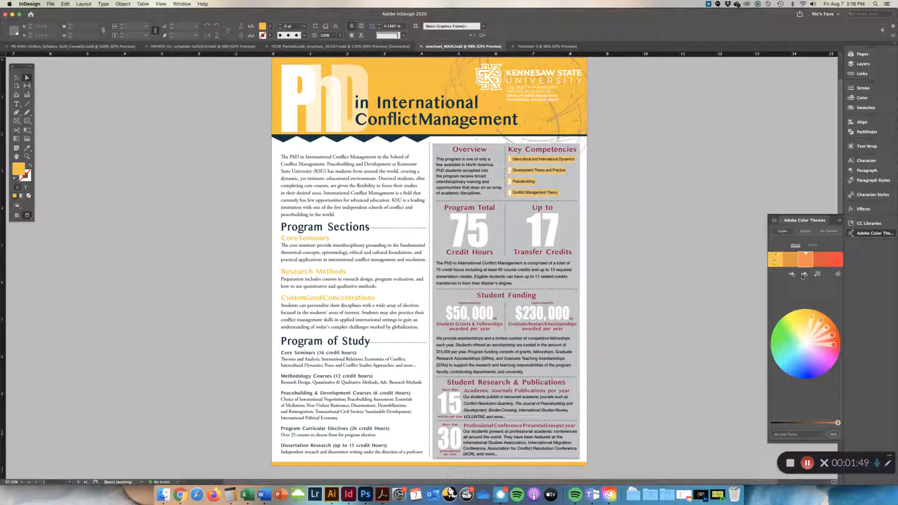
mouse_move(818, 274)
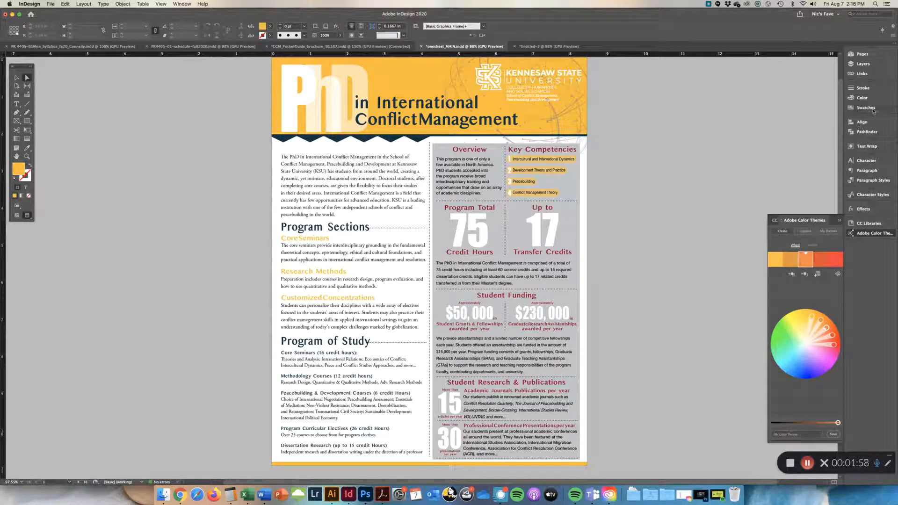
- Add the theme as a swatch group renamed 'reds' and fill the header band orange
left_click(865, 107)
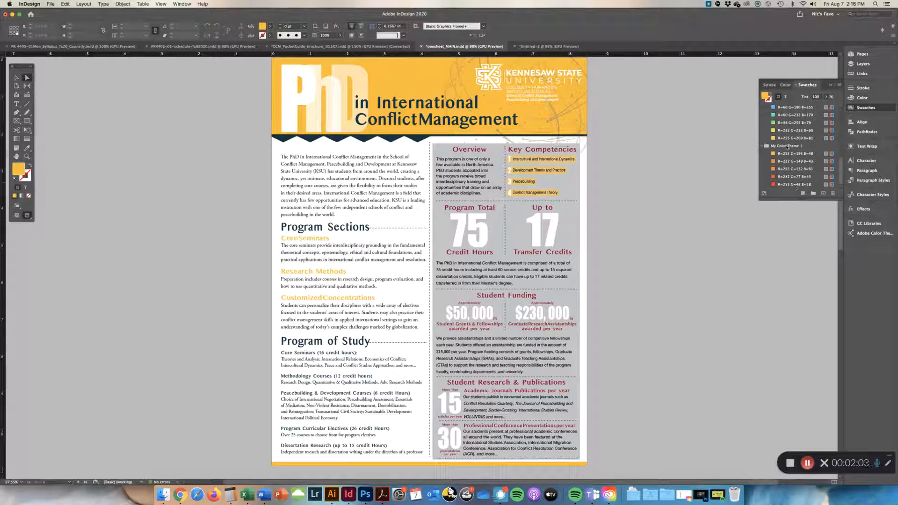
double_click(786, 146)
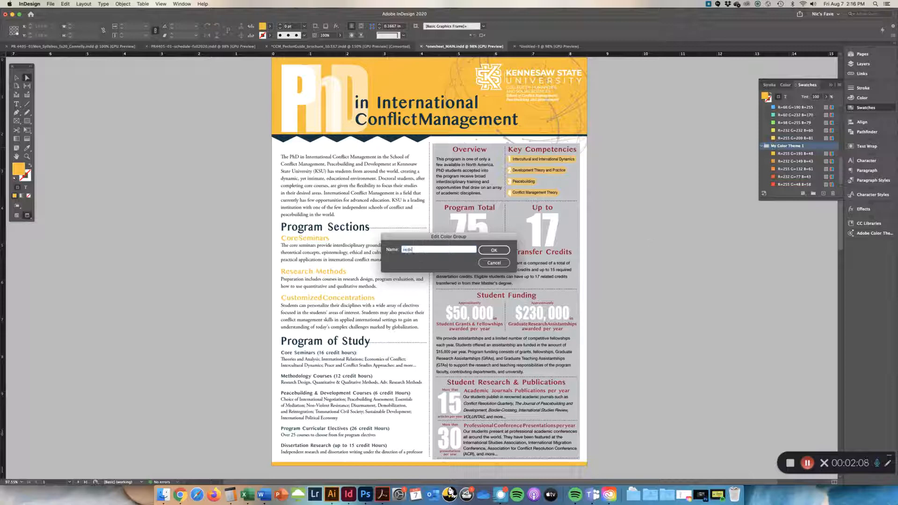
left_click(494, 249)
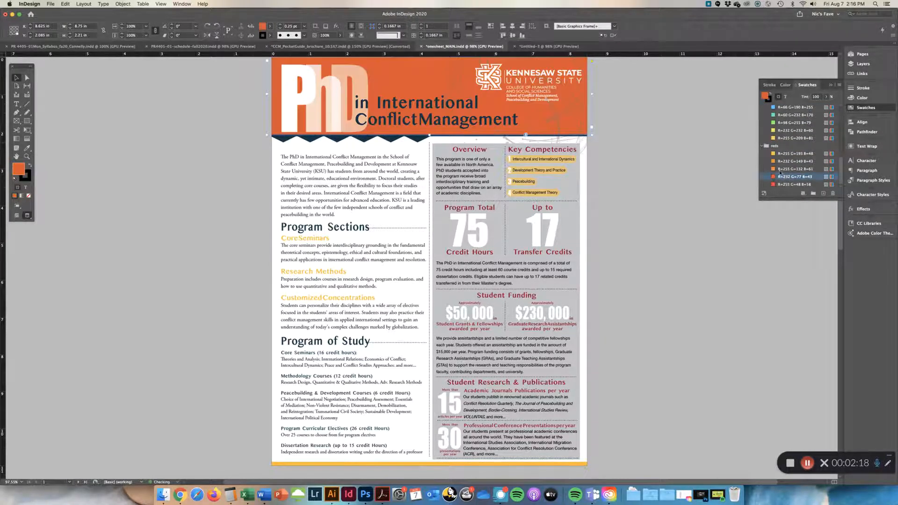
double_click(304, 239)
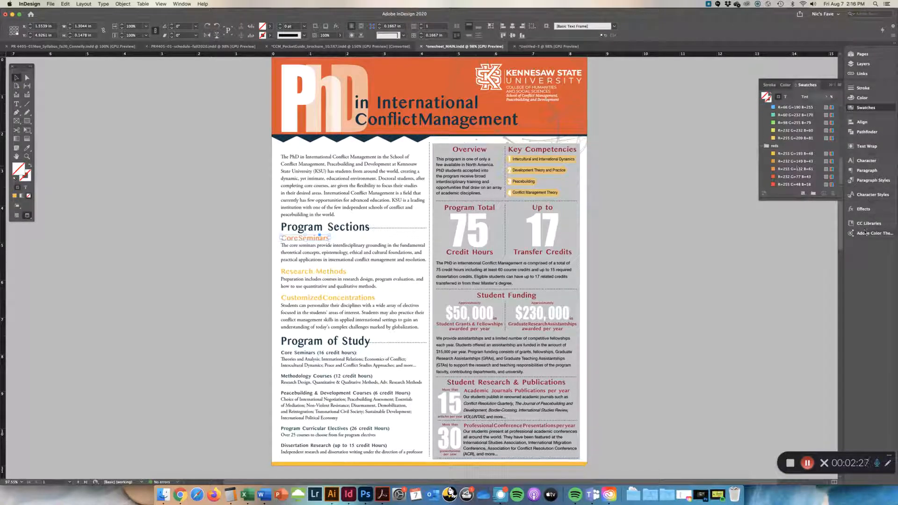
- Scroll through the community themes on the Explore tab of Adobe Color Themes
left_click(851, 233)
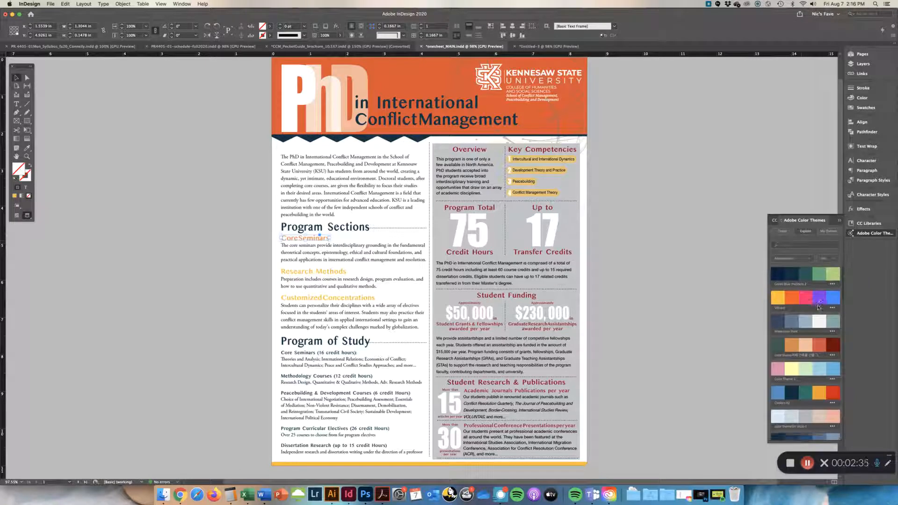
scroll("down", 3)
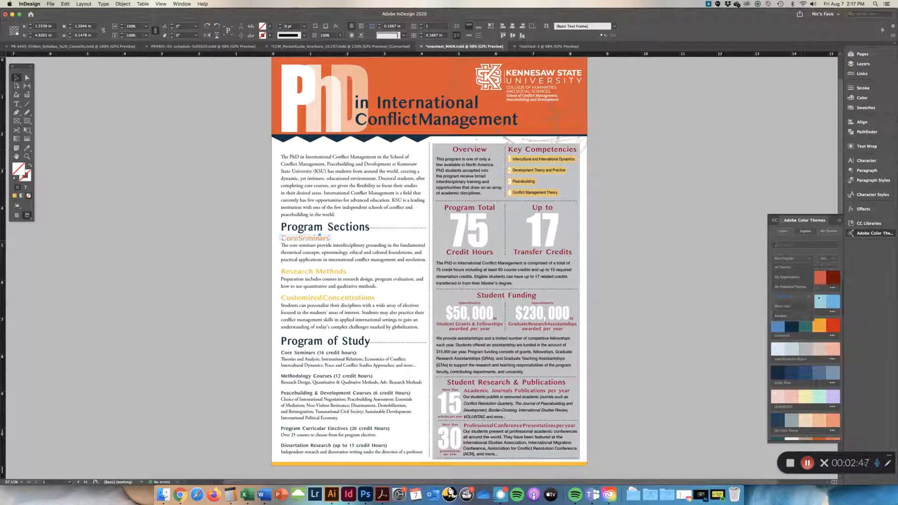
scroll("down", 3)
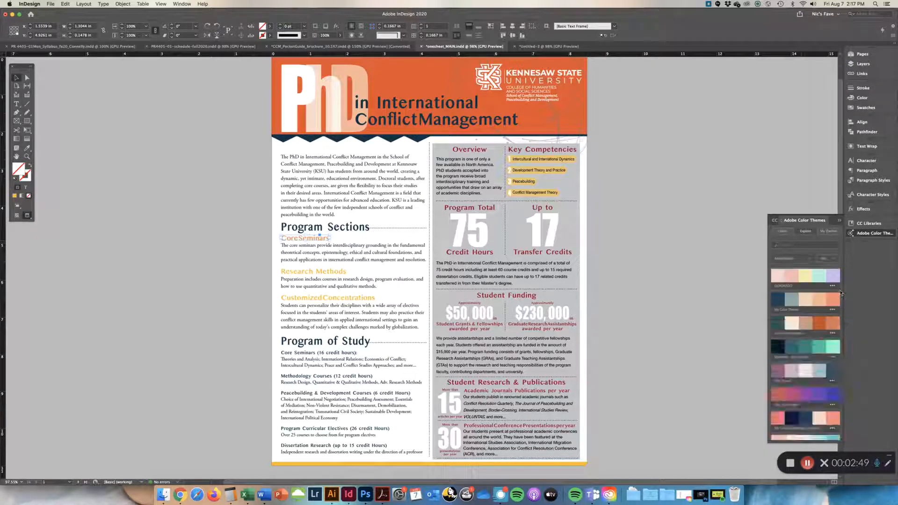
scroll("down", 3)
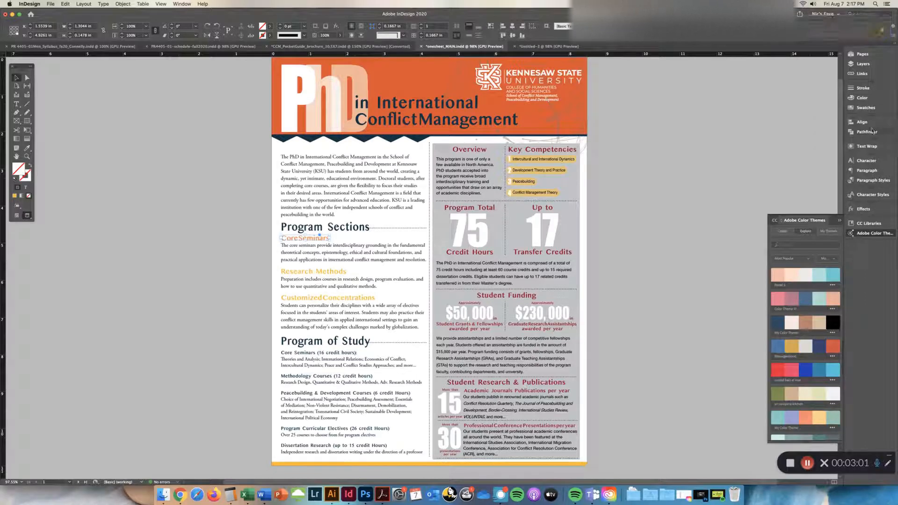
- Change the orange header band's fill to a navy swatch, then switch to the Starbucks document
left_click(866, 108)
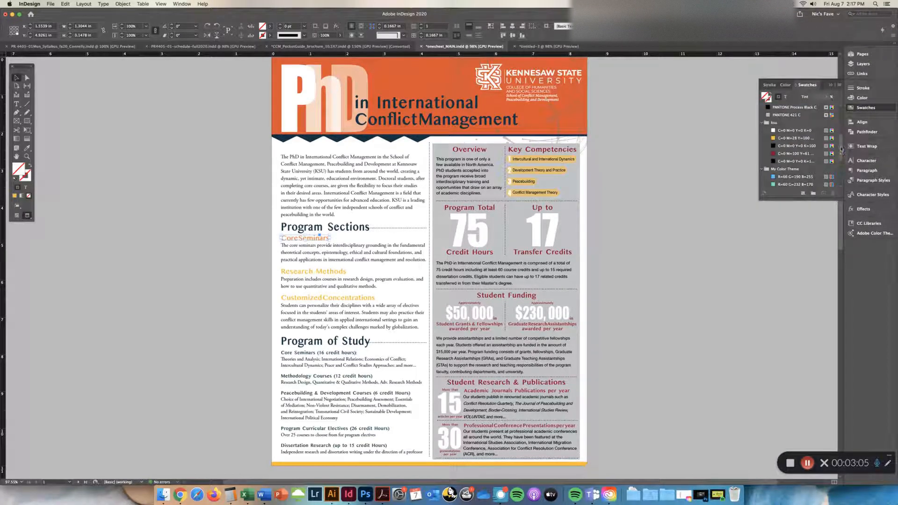
scroll("down", 3)
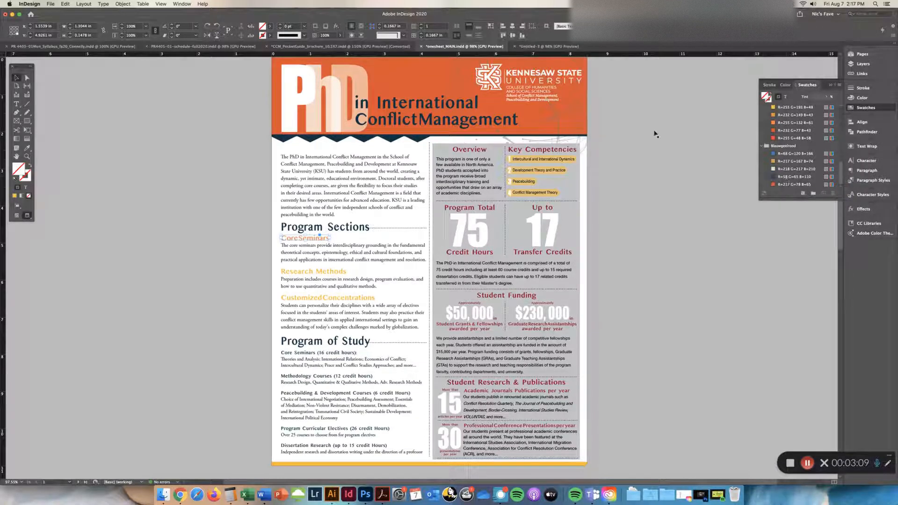
left_click(373, 96)
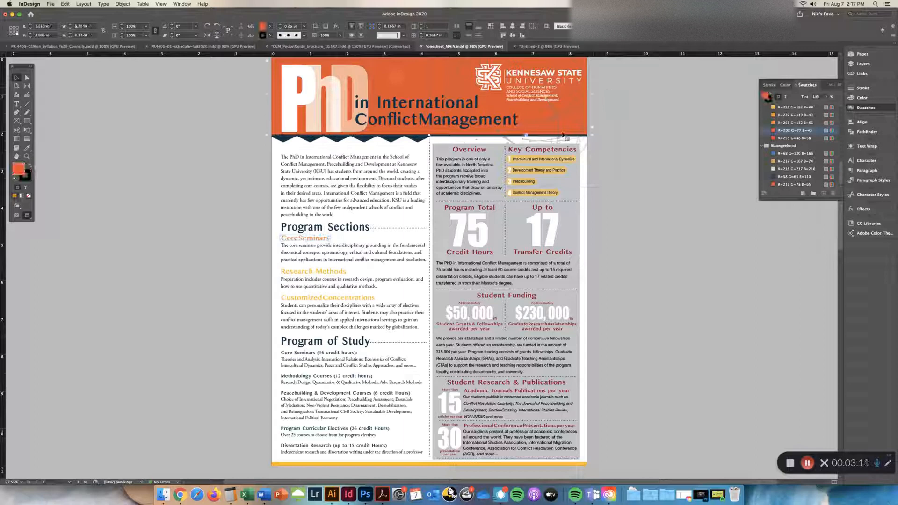
left_click(796, 177)
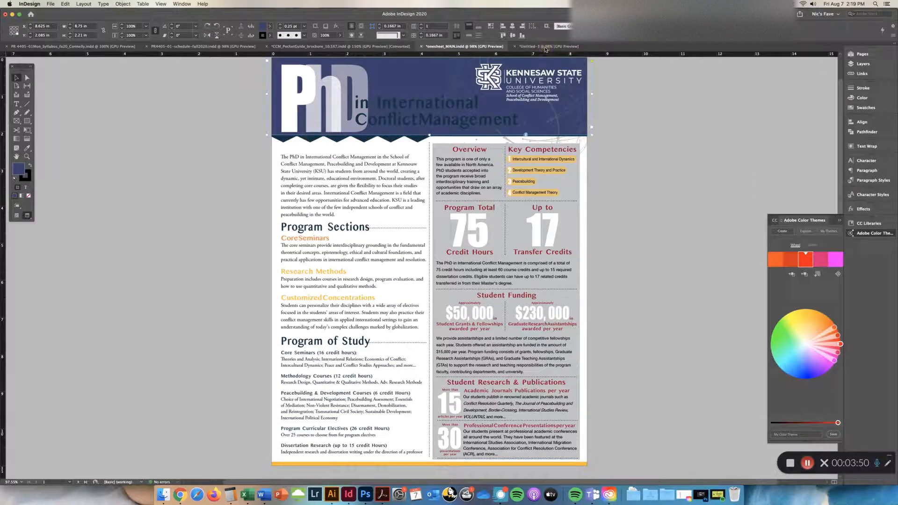
left_click(545, 47)
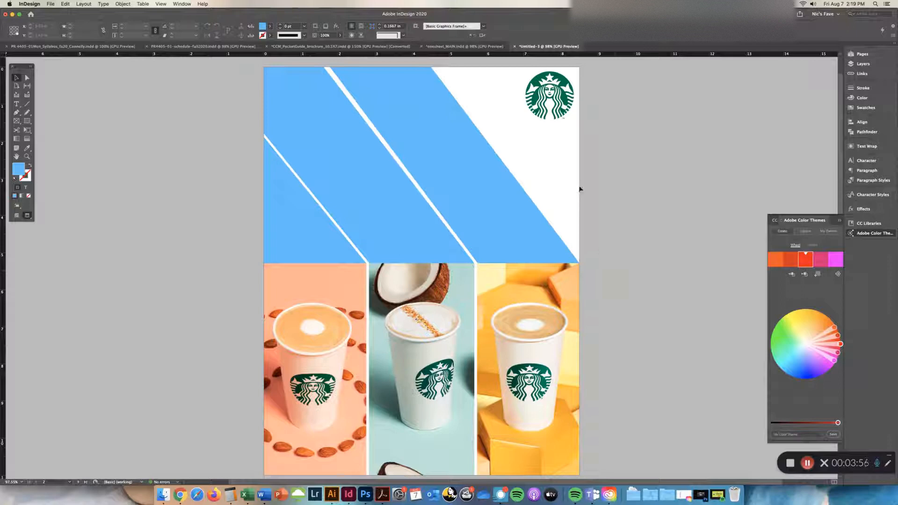
mouse_move(567, 228)
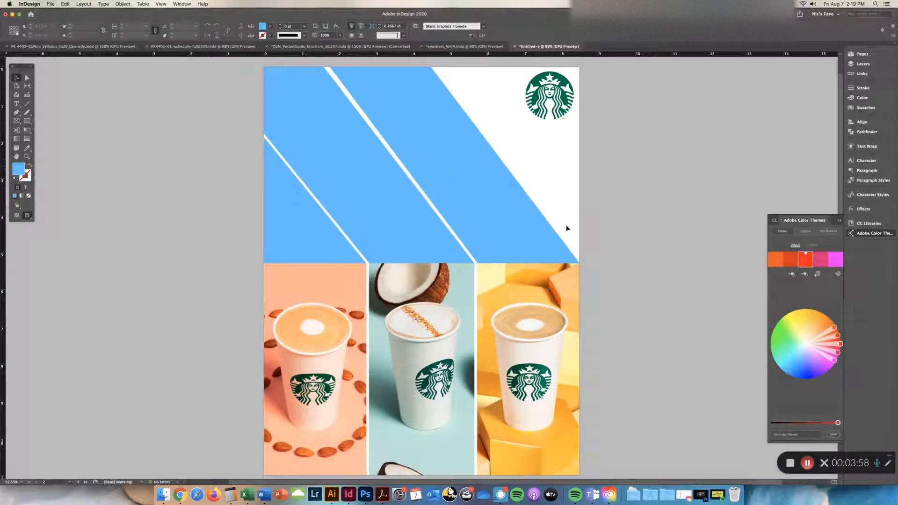
mouse_move(604, 267)
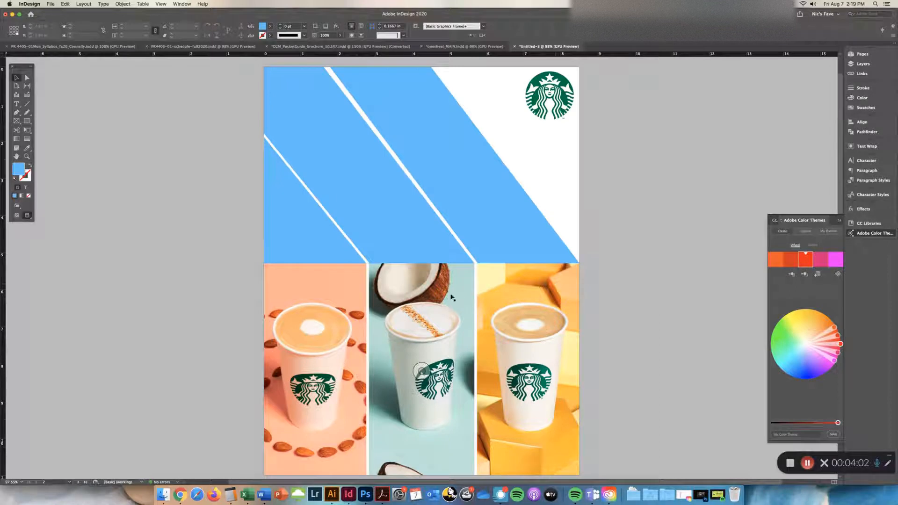
mouse_move(462, 303)
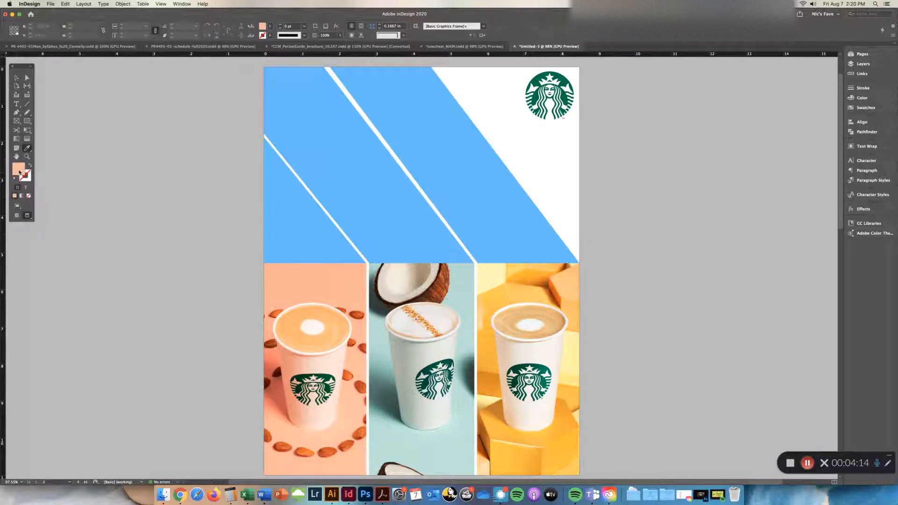
mouse_move(17, 174)
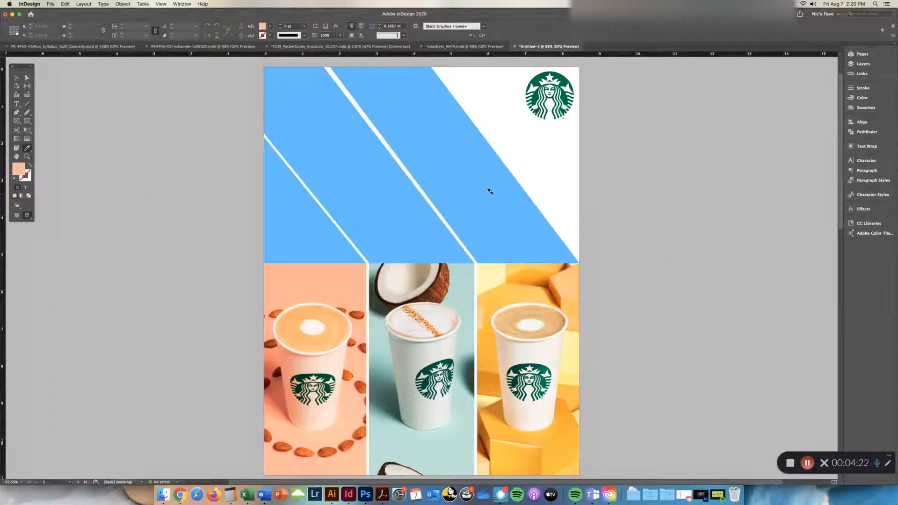
mouse_move(602, 205)
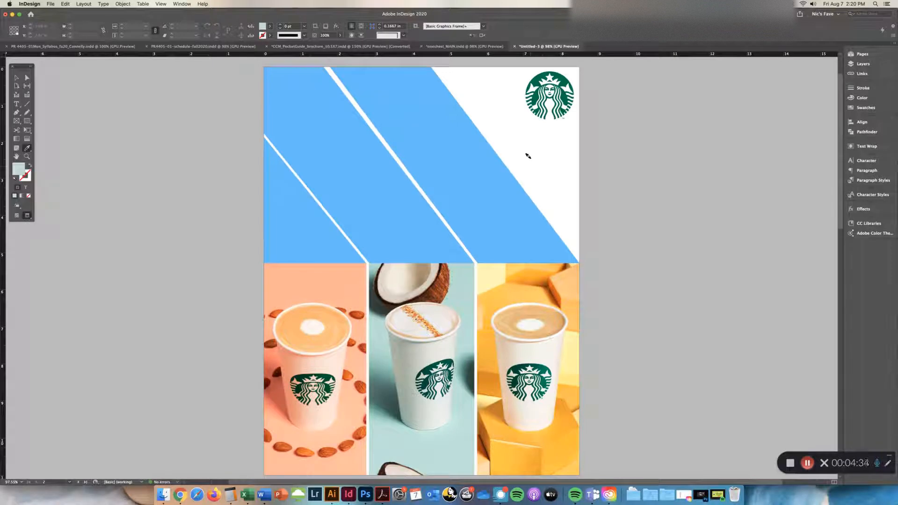
mouse_move(499, 280)
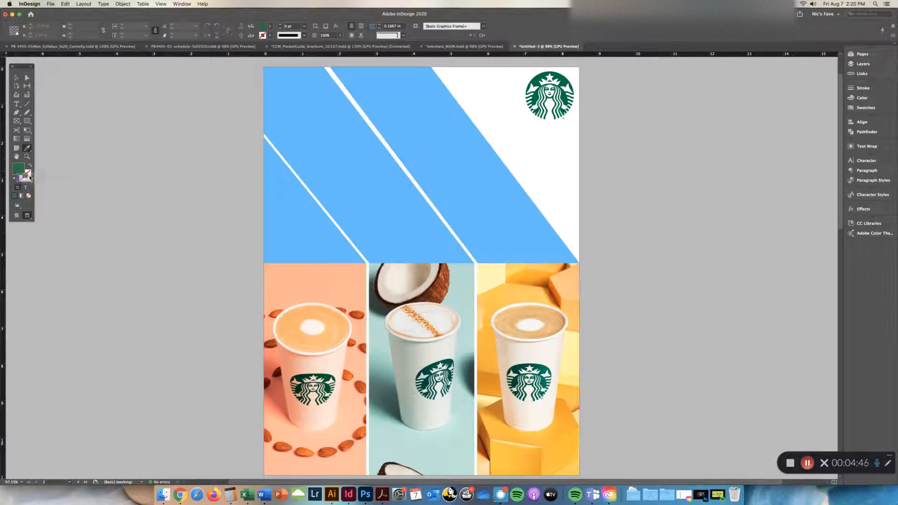
- Add the eyedropper-sampled logo green to the swatches alongside the peach and teal
left_click(867, 108)
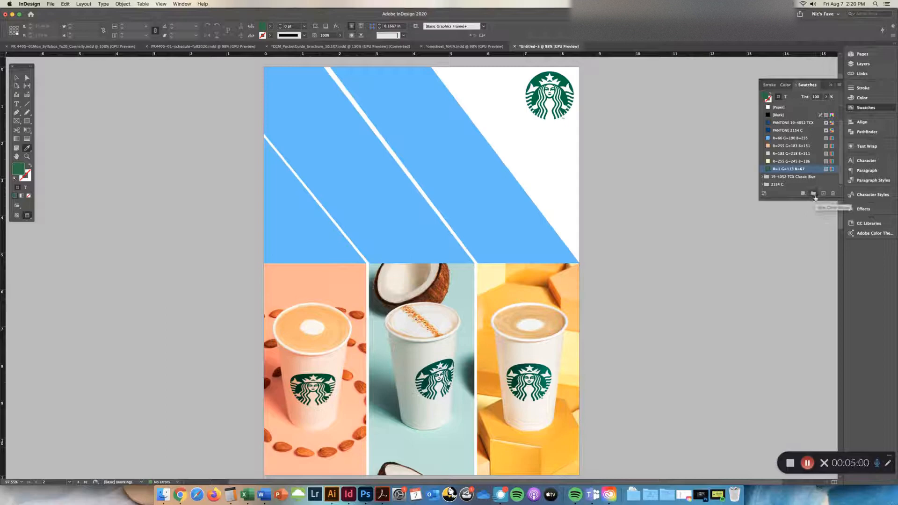
- Make a new colour group from the sampled swatches and name it 'starbucks'
left_click(814, 193)
type("Starb")
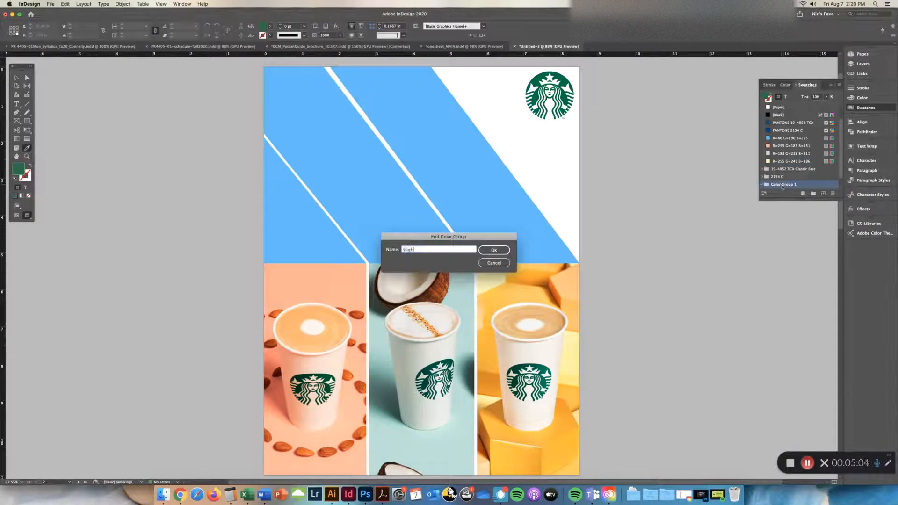
left_click(493, 250)
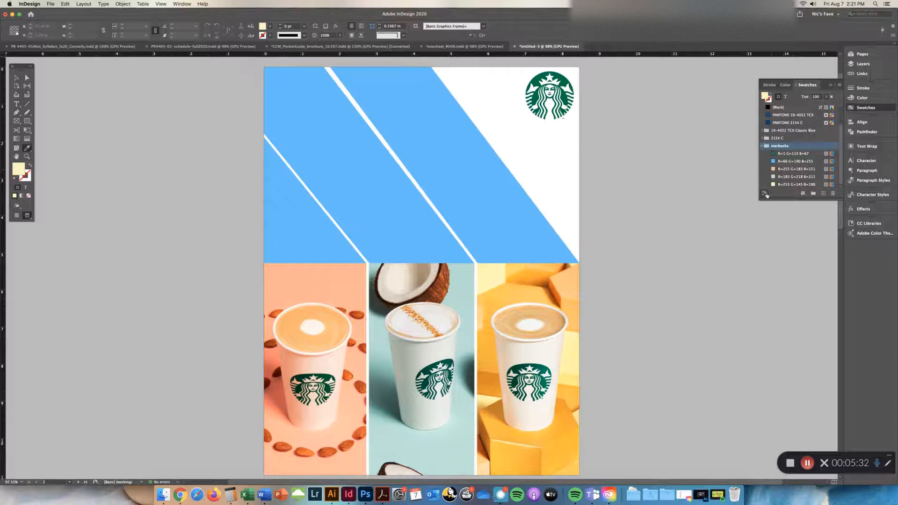
mouse_move(764, 194)
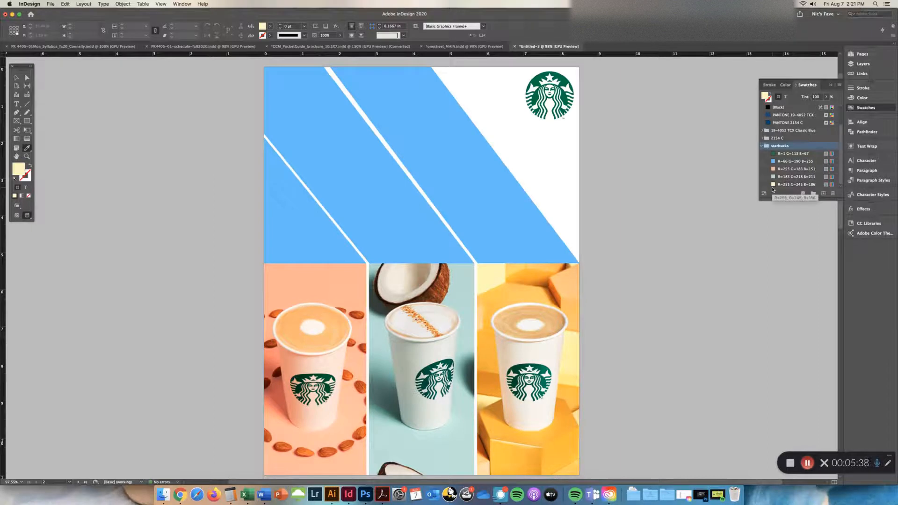
- Show the CC Libraries panel and scroll through My Library's saved colours and graphics
left_click(869, 223)
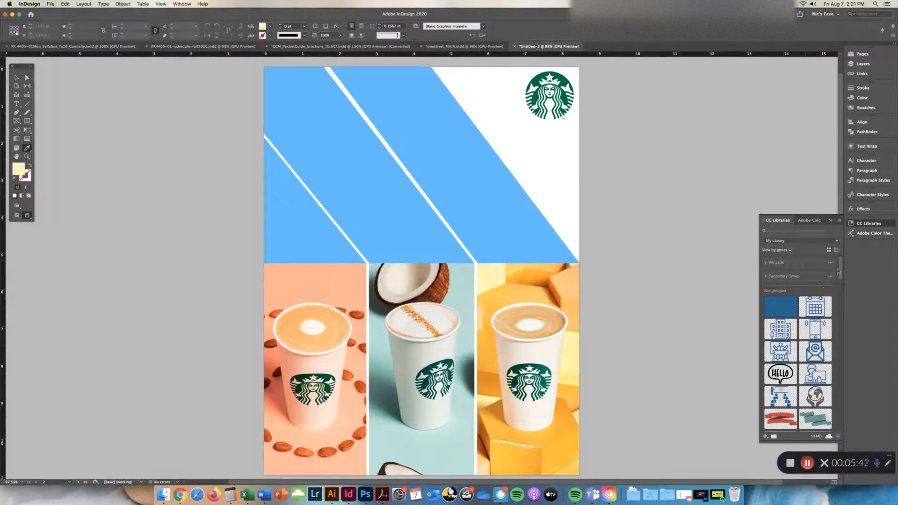
scroll("down", 3)
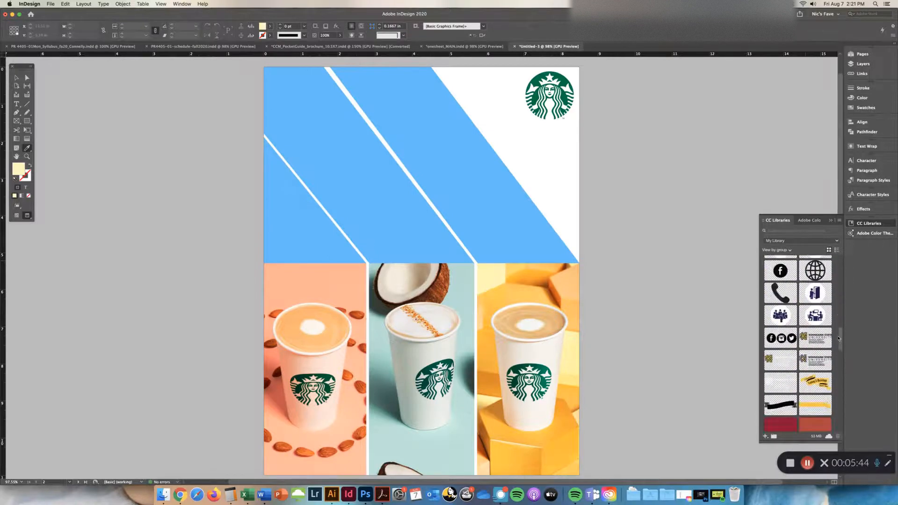
scroll("down", 3)
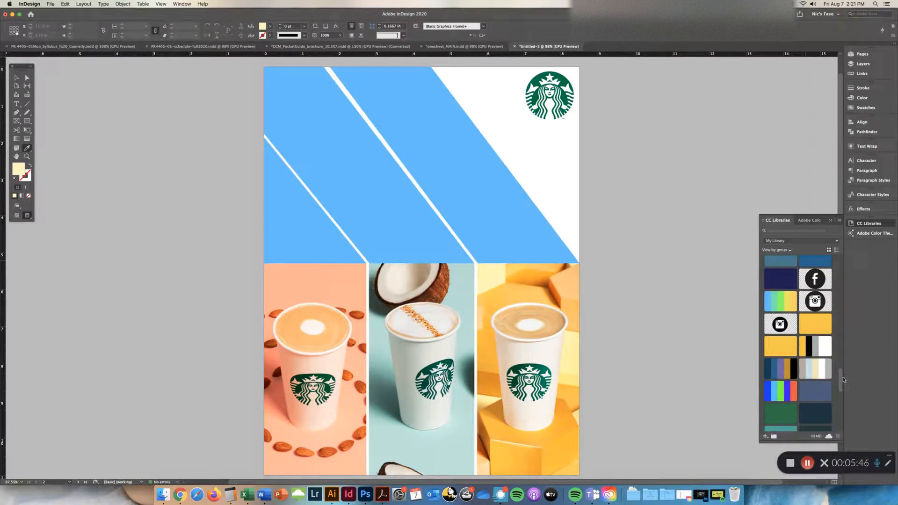
scroll("down", 3)
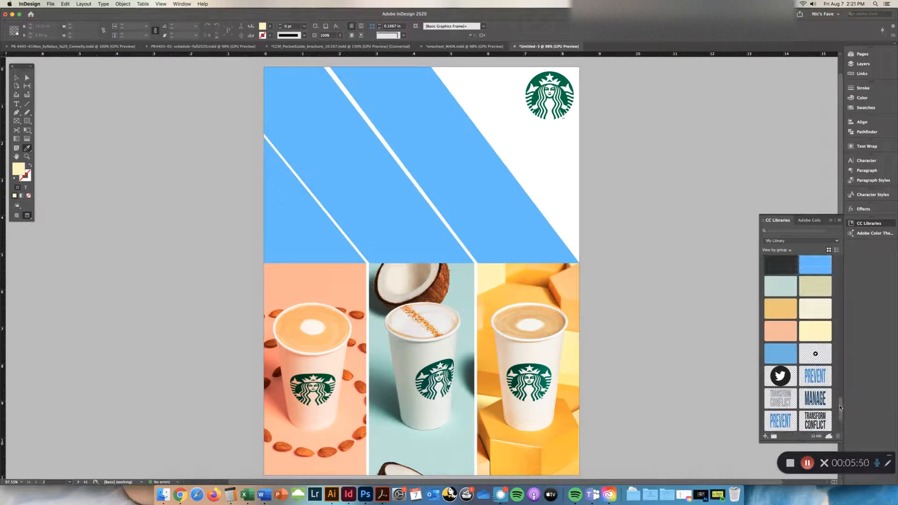
mouse_move(815, 308)
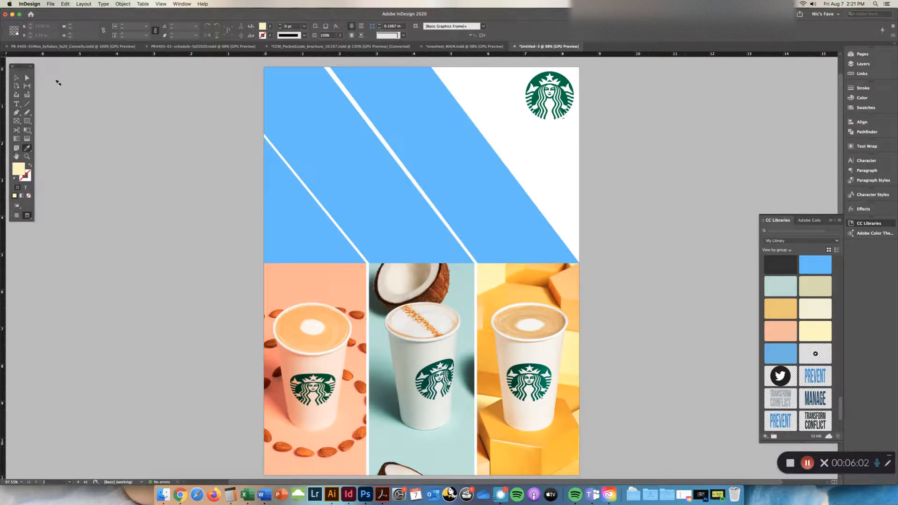
- Fill the diagonal stripes with pale teal, pale yellow and peach from the starbucks group, then deselect
left_click(356, 165)
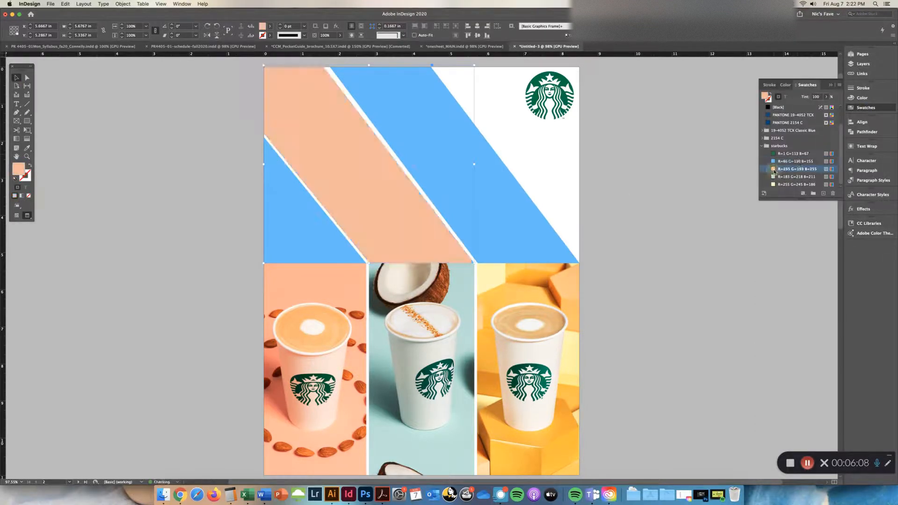
left_click(796, 176)
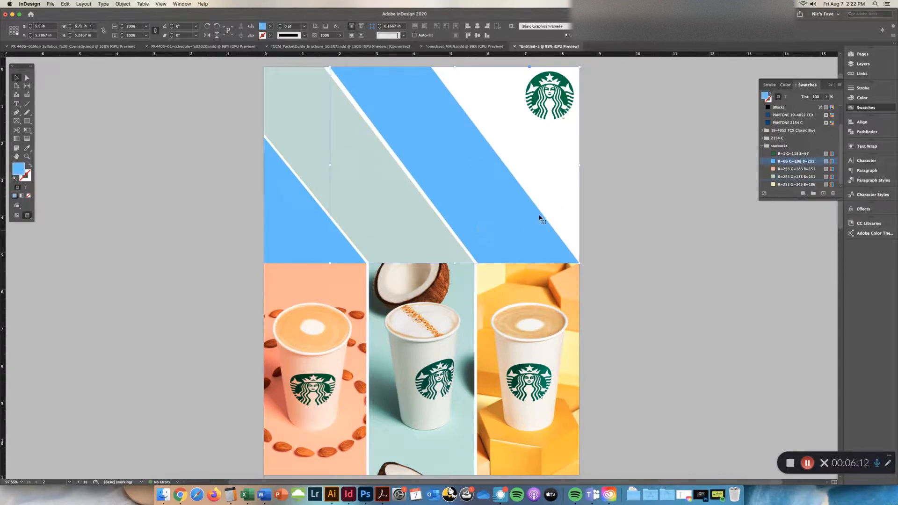
left_click(797, 185)
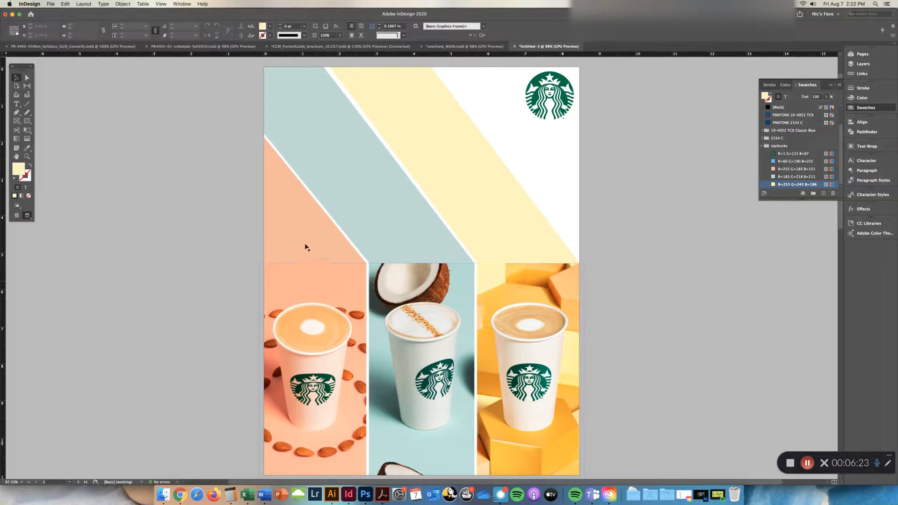
left_click(315, 200)
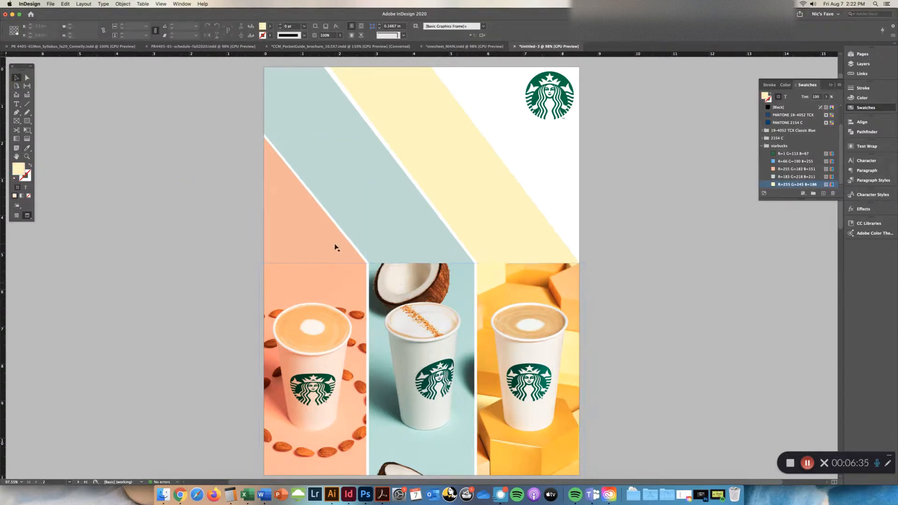
left_click(315, 199)
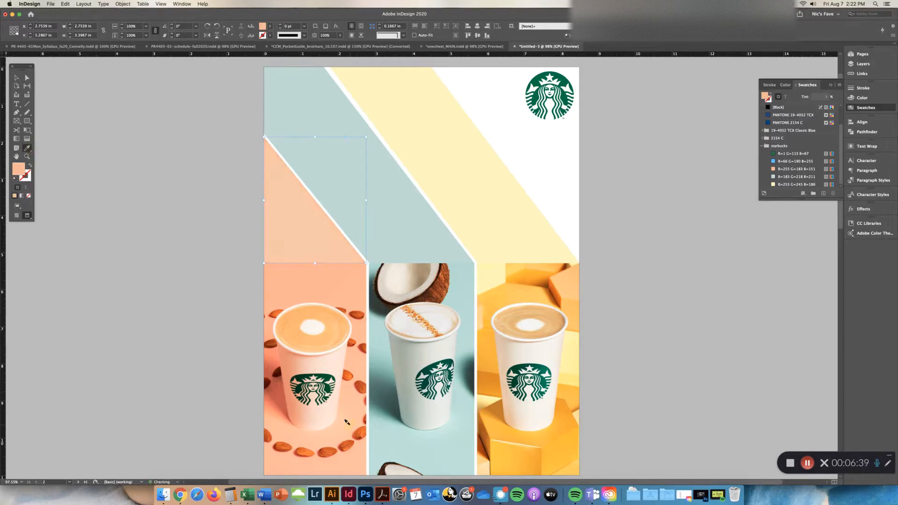
mouse_move(354, 357)
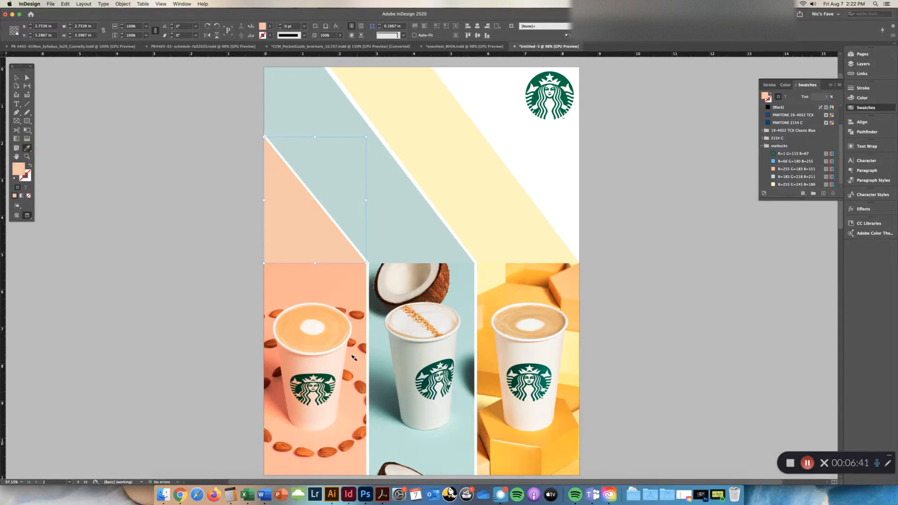
mouse_move(342, 292)
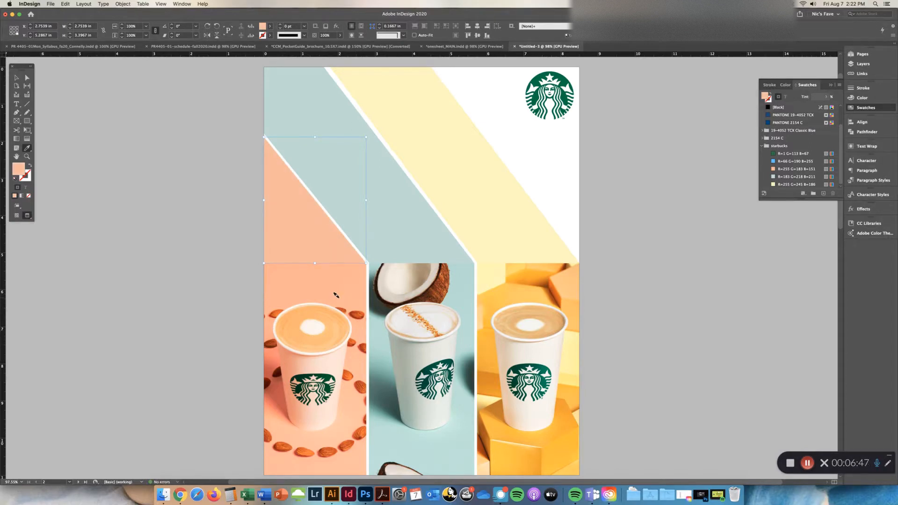
mouse_move(265, 281)
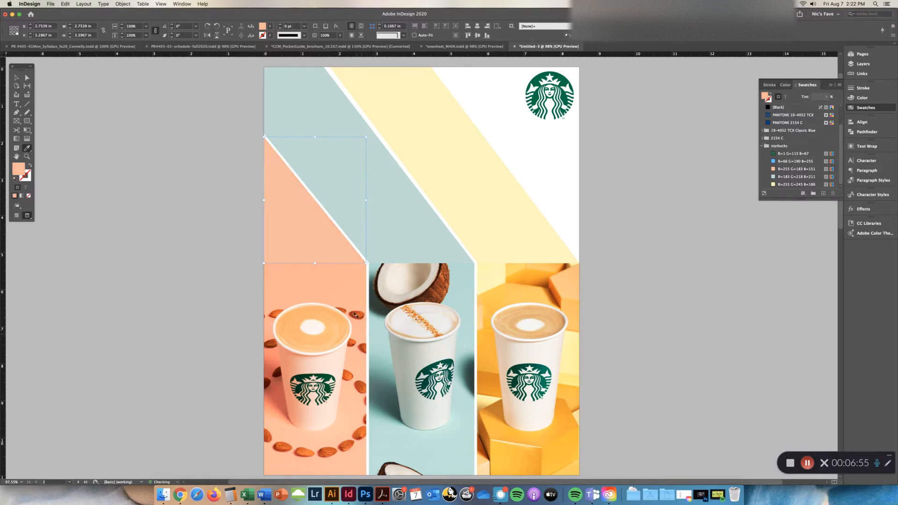
mouse_move(241, 206)
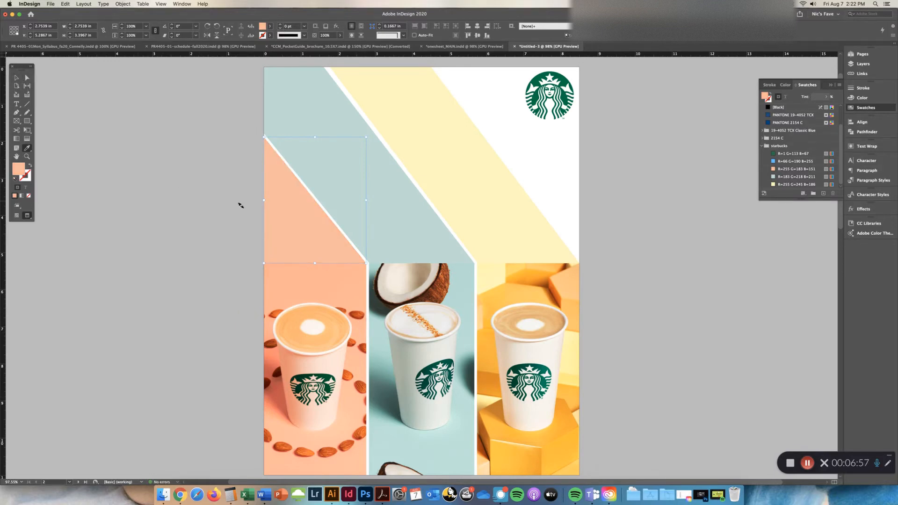